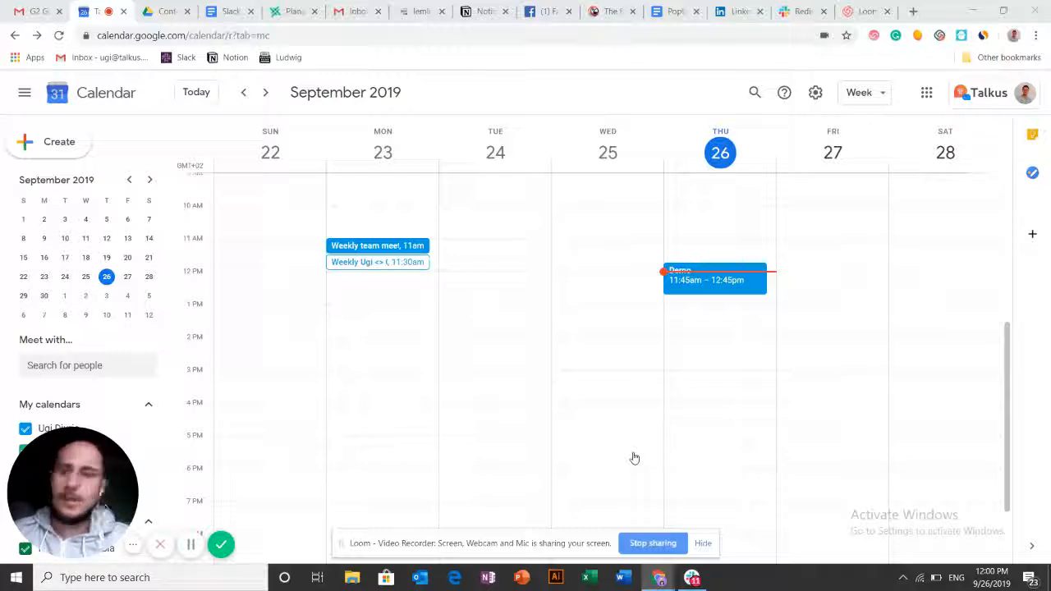
{"action": "mouse_move", "coordinate": [636, 399]}
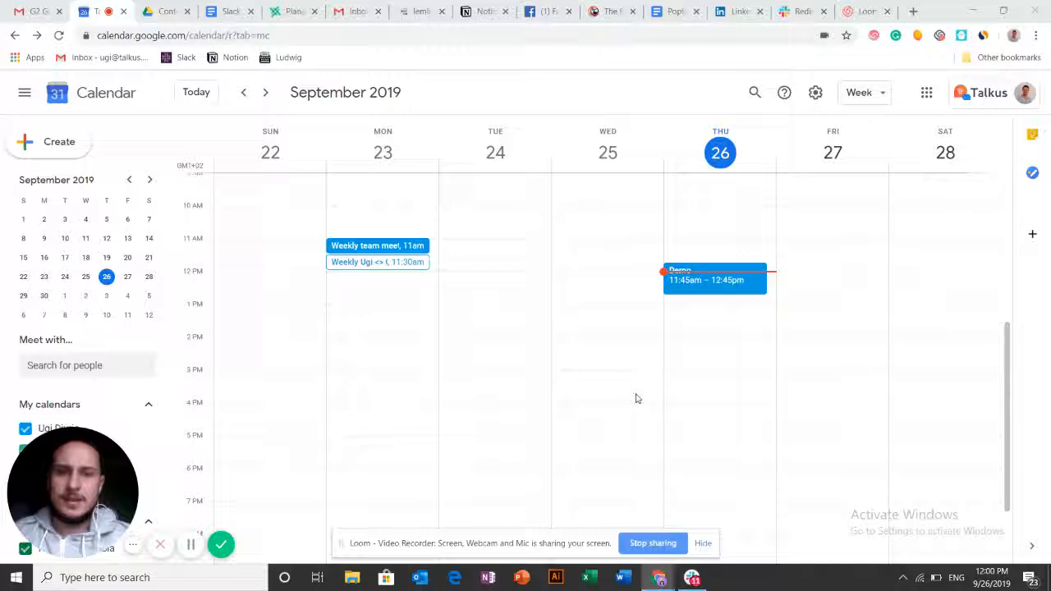
{"action": "mouse_move", "coordinate": [587, 407]}
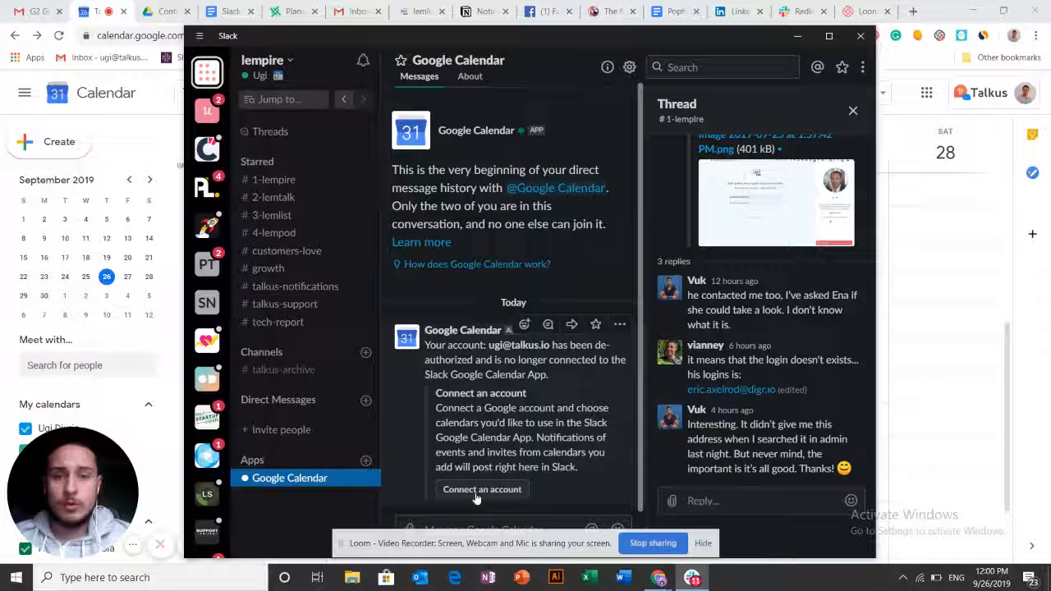
- Click 'Connect an account' in the Google Calendar app conversation
{"action": "left_click", "coordinate": [482, 489]}
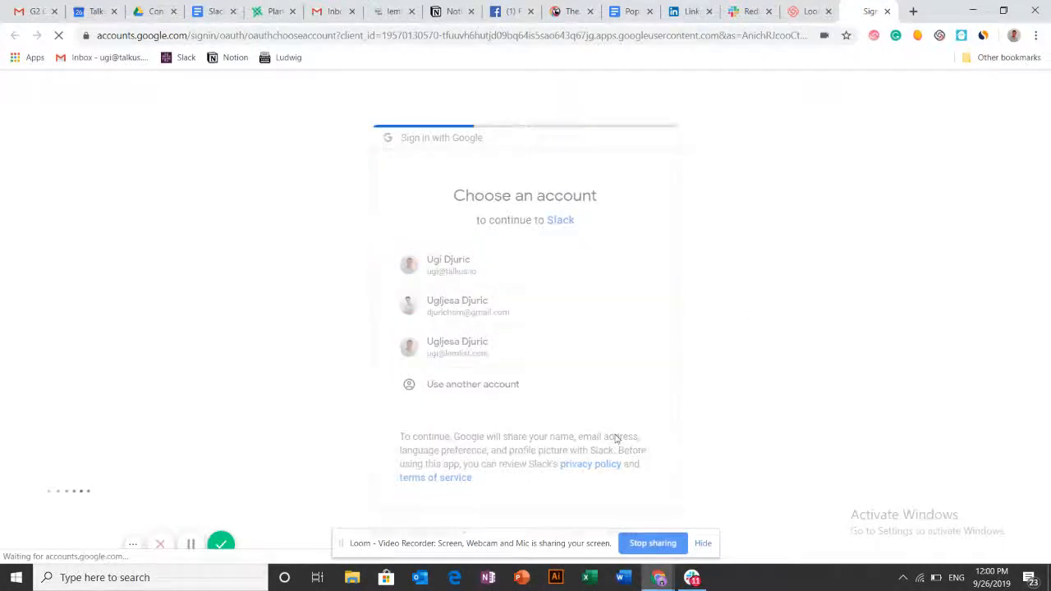
- Choose the Google account, allow Slack calendar access, and return to the Slack app
{"action": "left_click", "coordinate": [449, 265]}
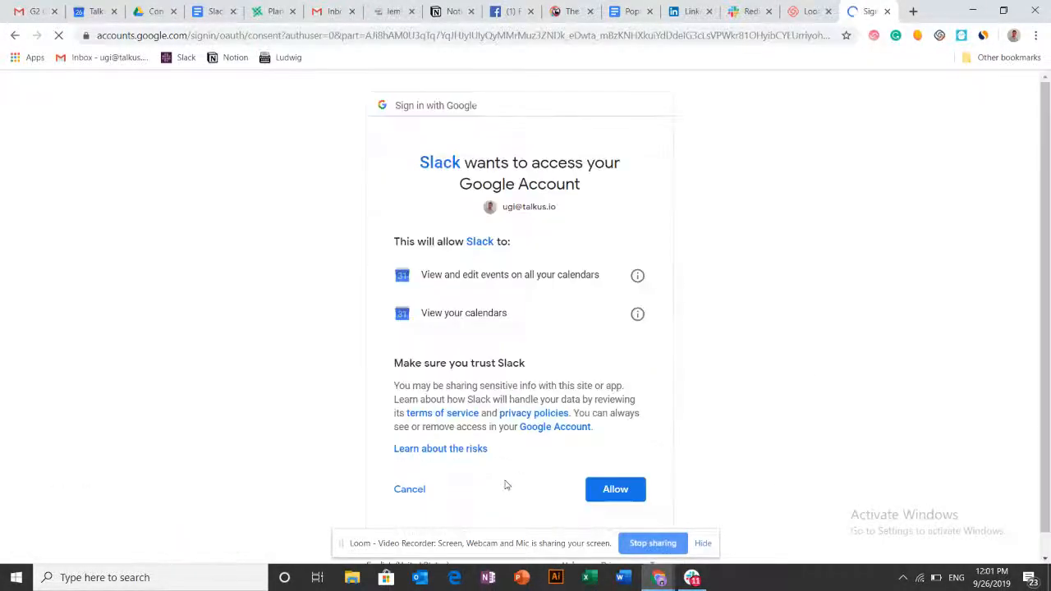
{"action": "left_click", "coordinate": [615, 488]}
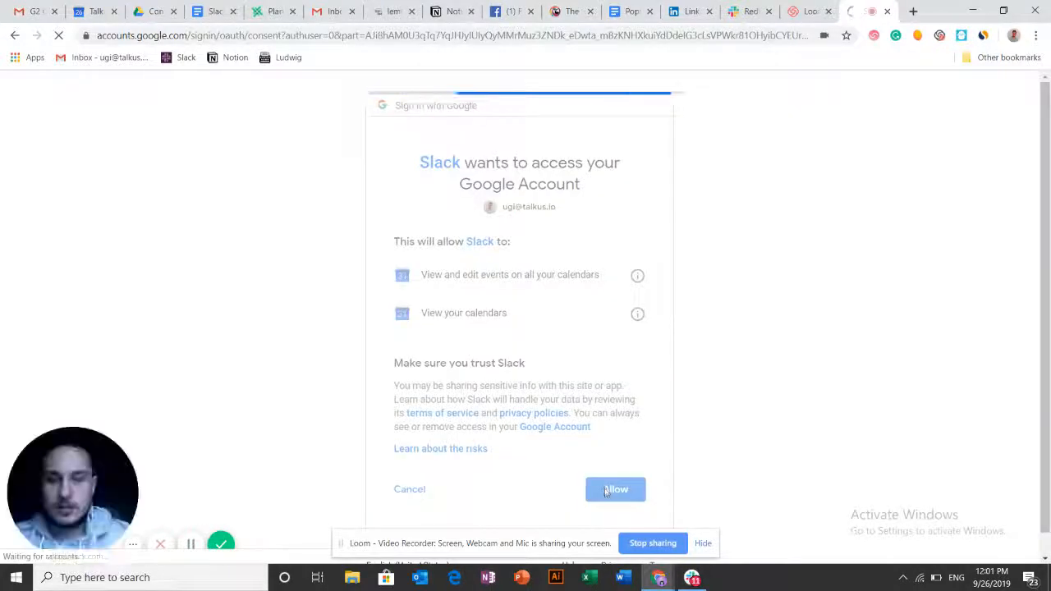
{"action": "left_click", "coordinate": [615, 490]}
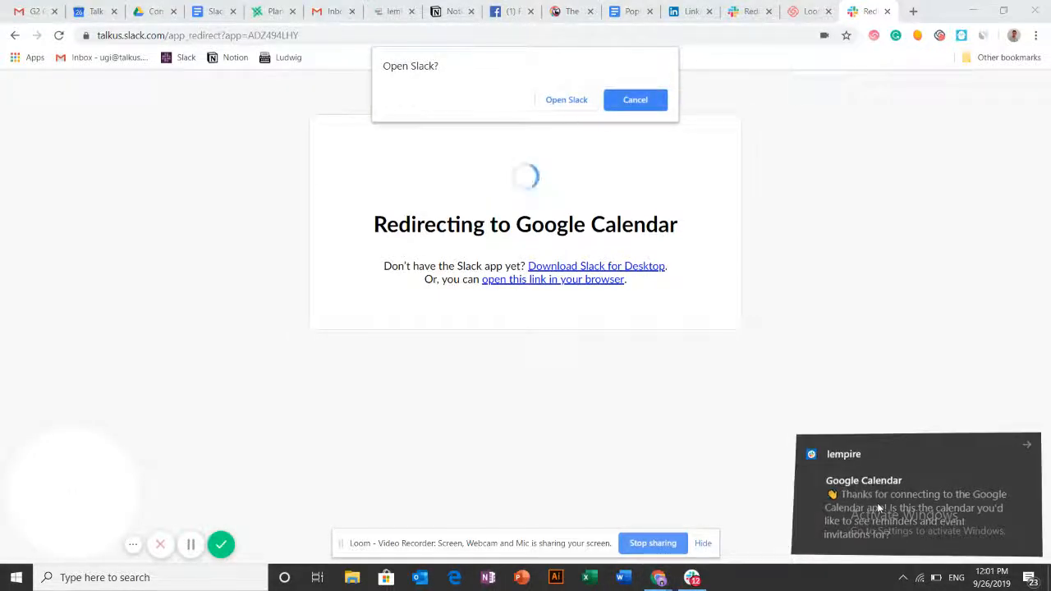
{"action": "left_click", "coordinate": [566, 99]}
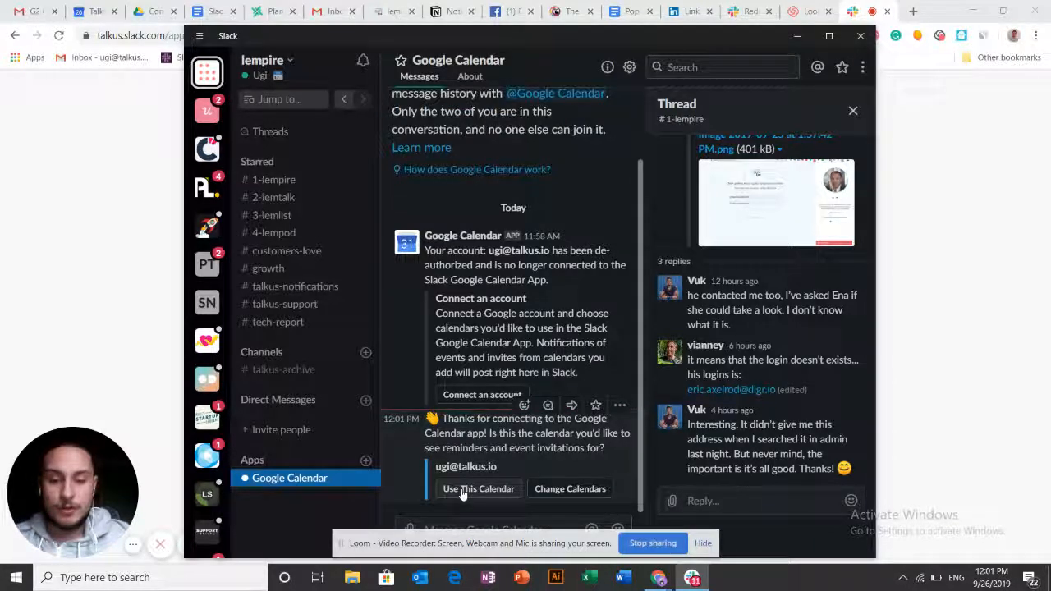
- Confirm the connected calendar and turn on automatic status updates during meetings
{"action": "left_click", "coordinate": [479, 489]}
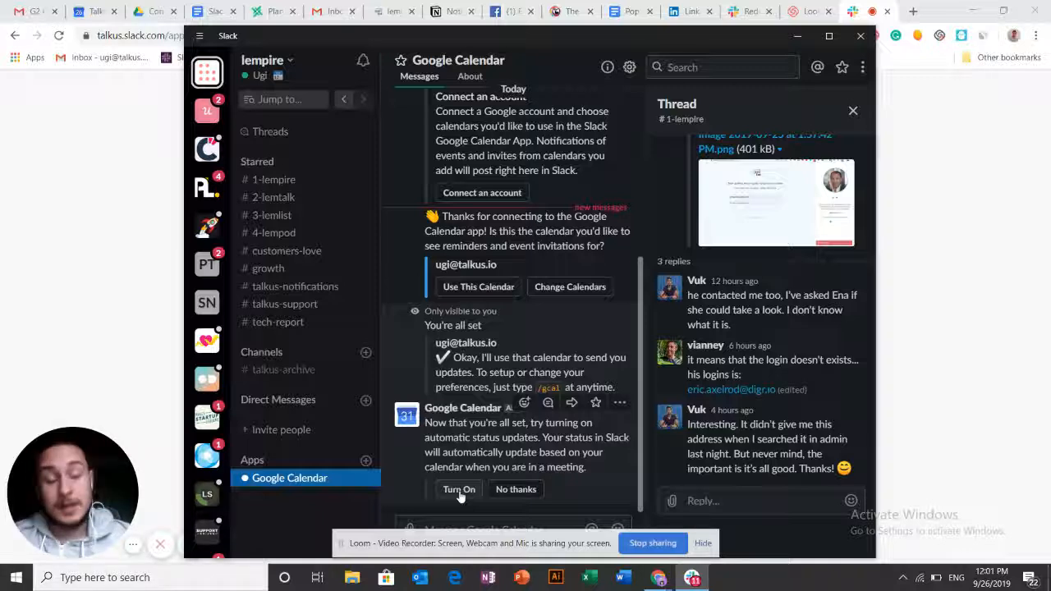
{"action": "left_click", "coordinate": [458, 489]}
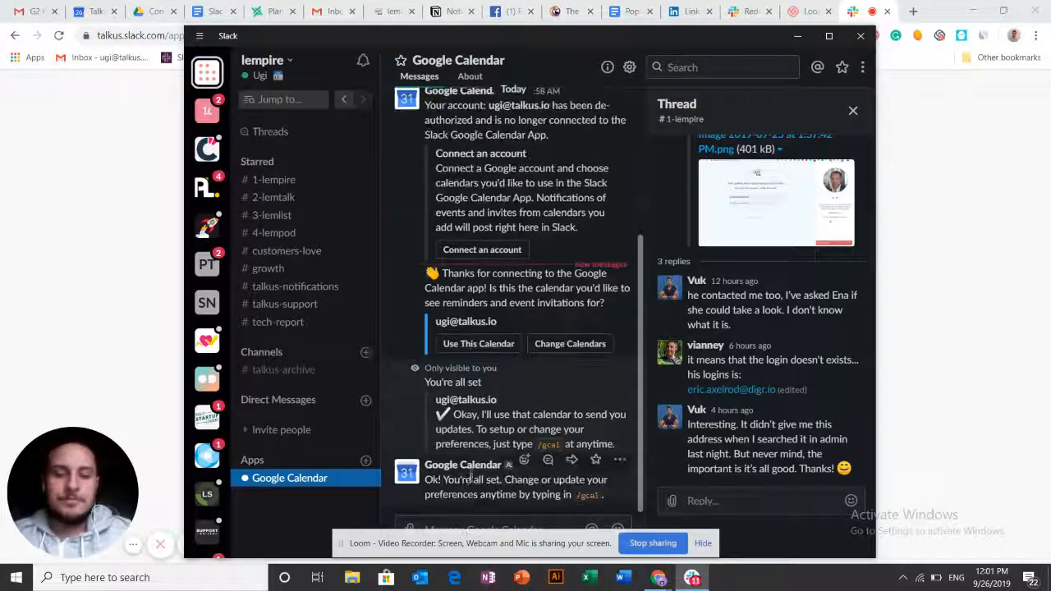